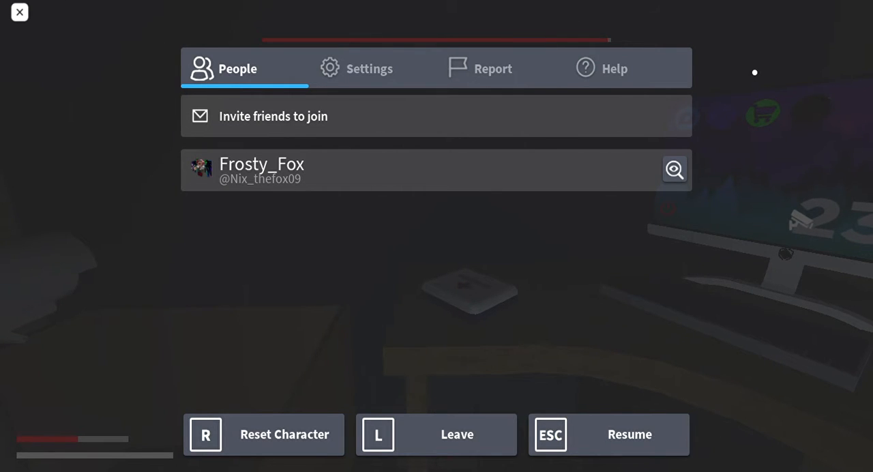
mouse_move(715, 71)
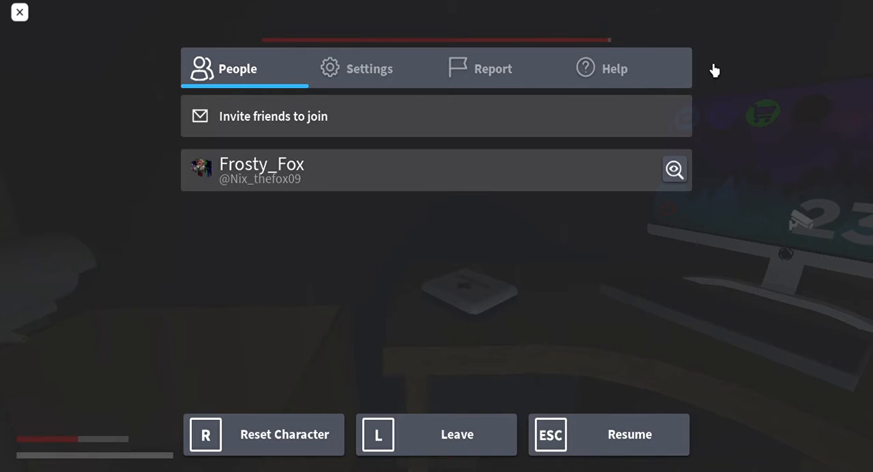
Step: Resume the game from the pause menu and walk to the open RV door
click(627, 434)
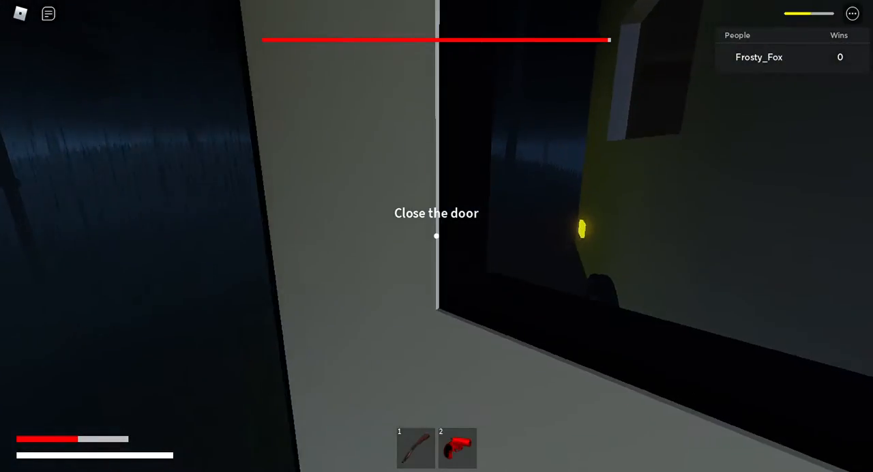
Step: Close the RV door and bring up the SOS signal computer screen
key(1)
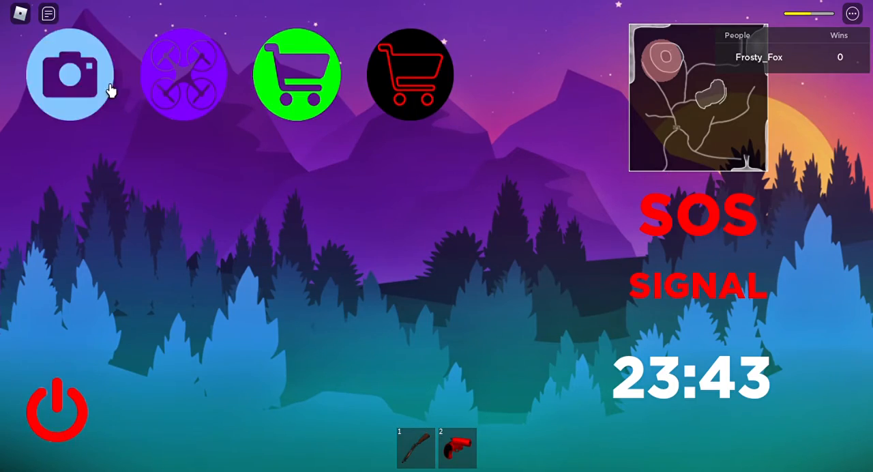
Step: Check the outdoor Camera 2 security feed twice, leaving camera mode each time
click(71, 74)
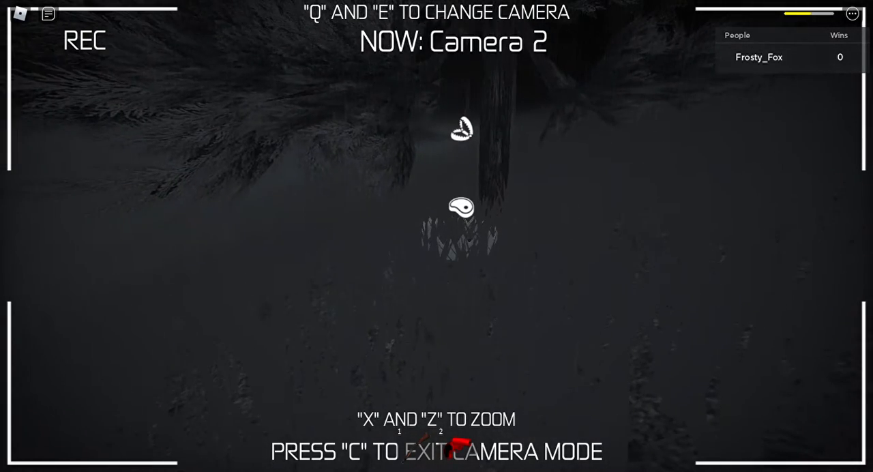
key(c)
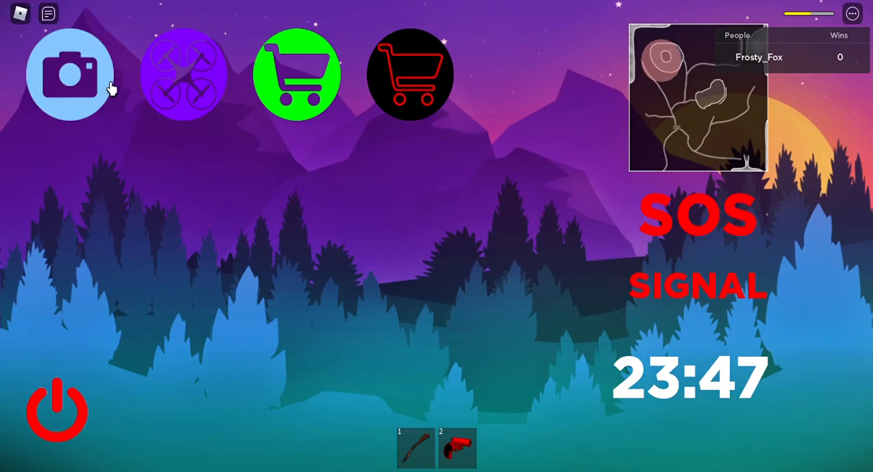
click(69, 73)
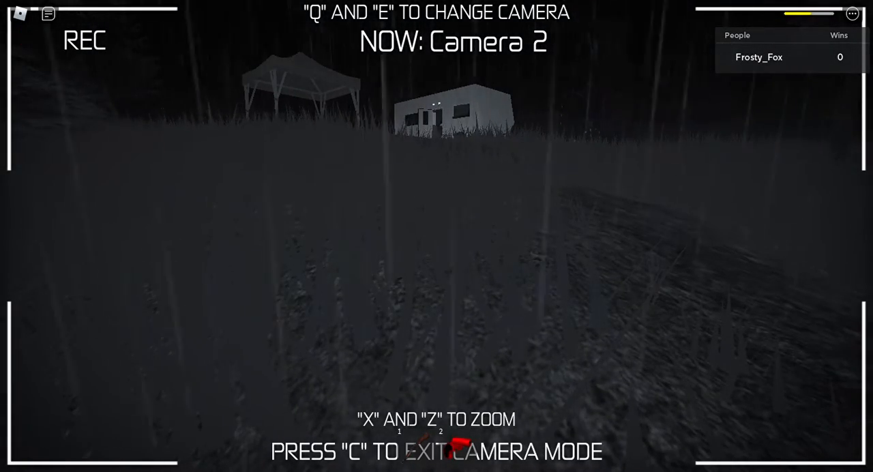
key(c)
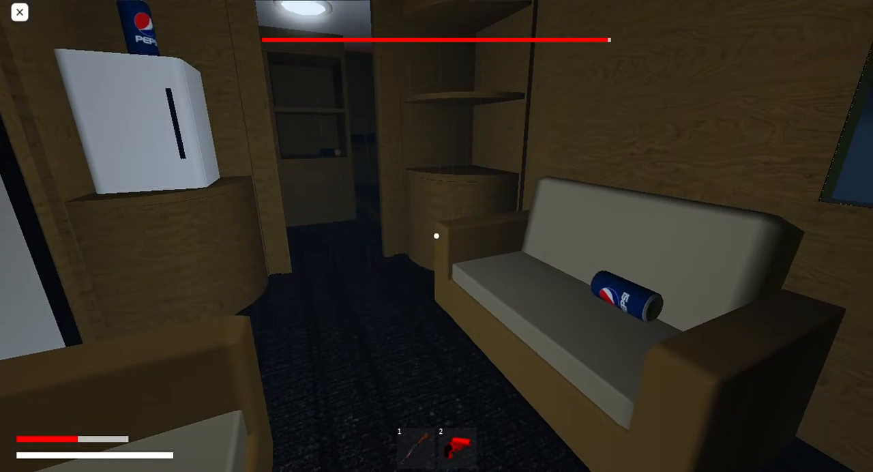
Step: Visit the pause menu, then check Camera 1 (no signal) and return to the SOS screen
key(Escape)
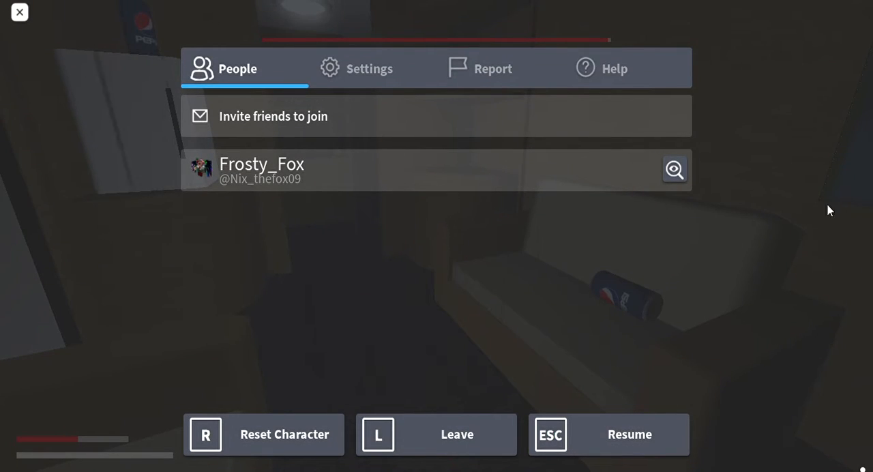
mouse_move(851, 44)
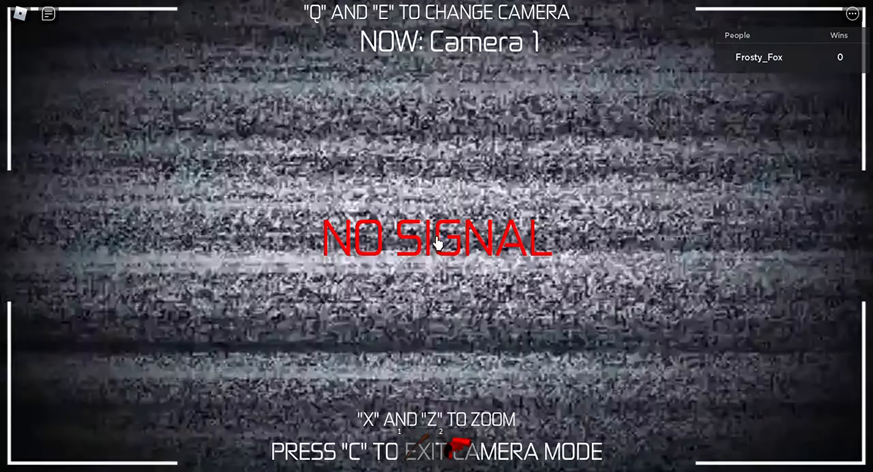
key(e)
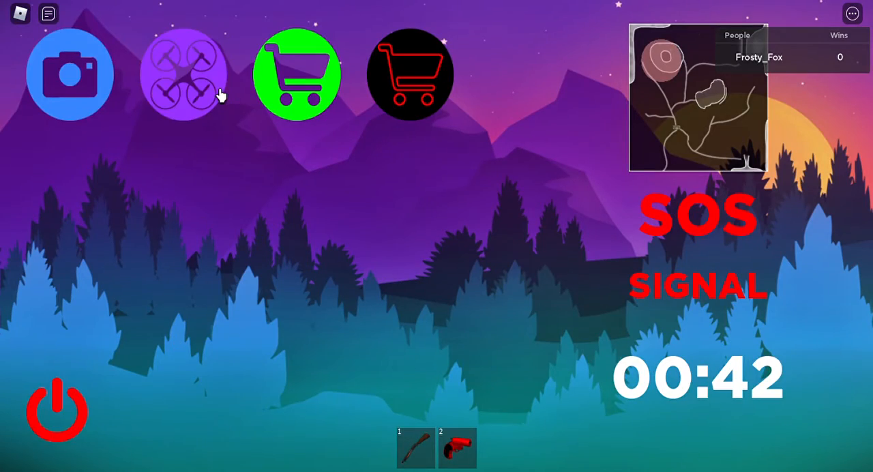
Step: Browse the item shop and preview Armor at $200 against an $8 balance without buying
click(183, 73)
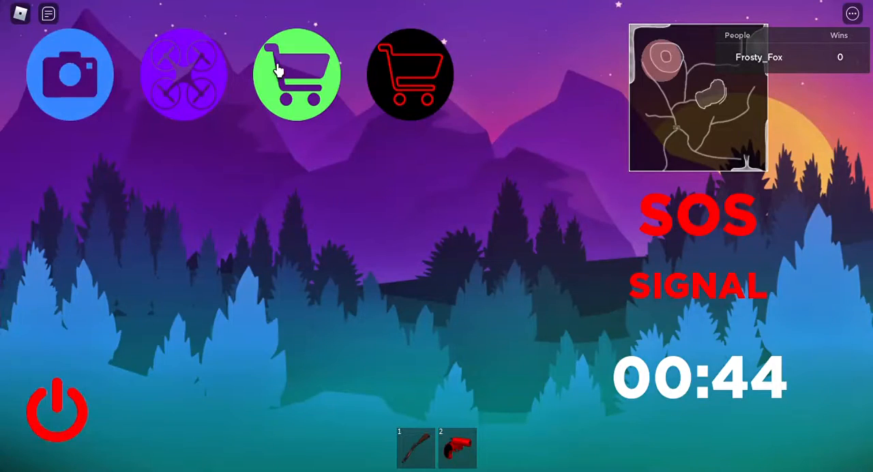
click(296, 74)
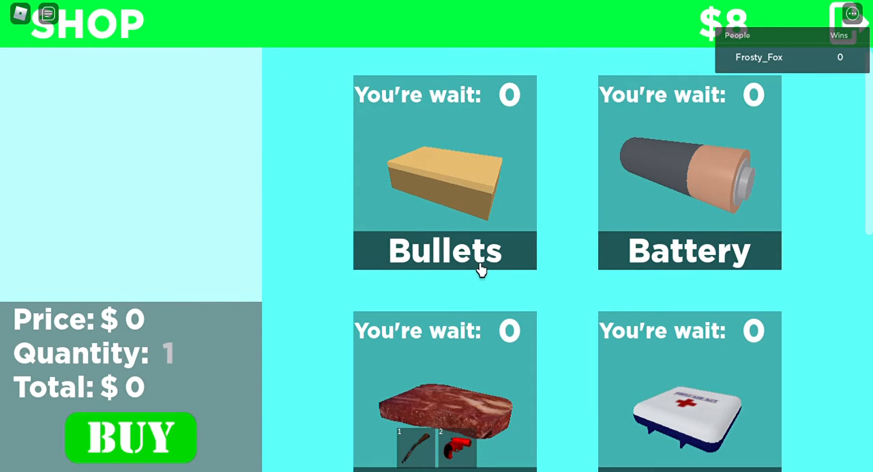
mouse_move(764, 305)
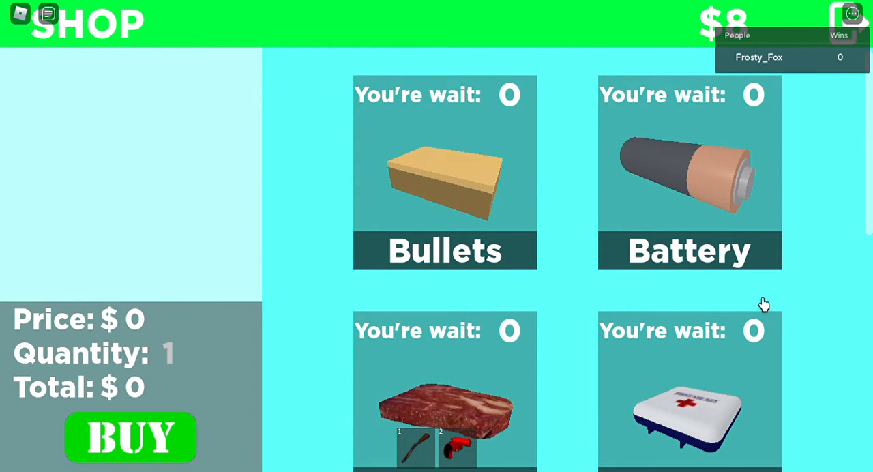
scroll(down, 3)
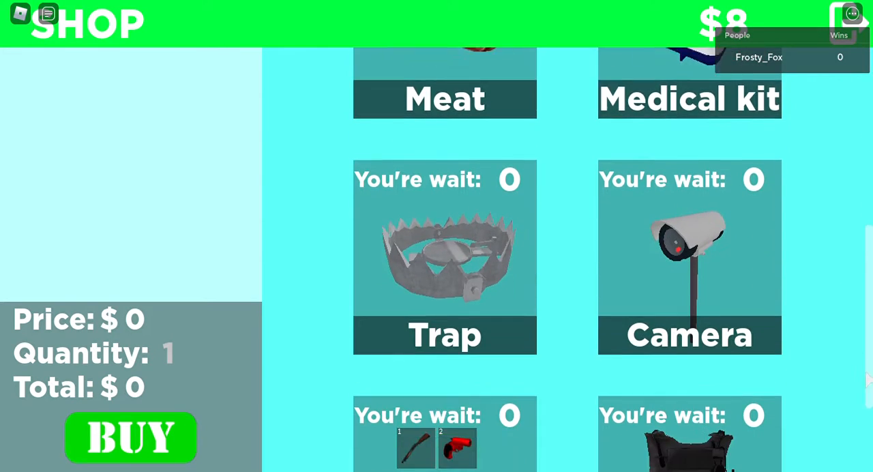
scroll(down, 3)
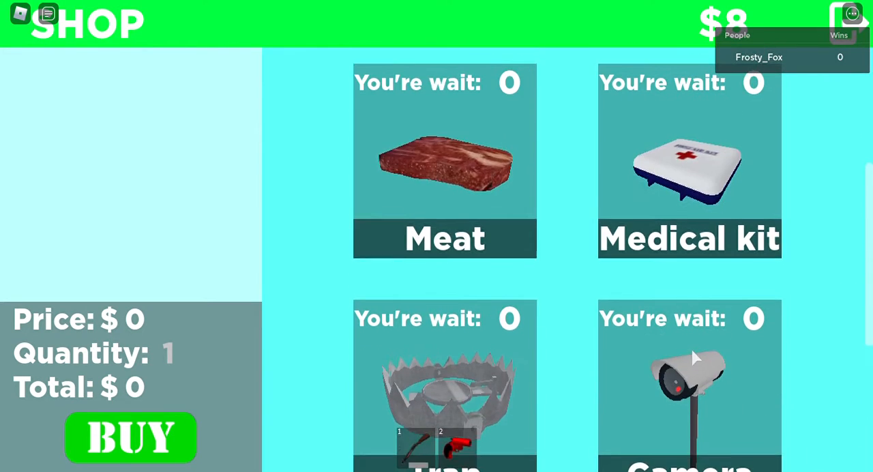
scroll(down, 3)
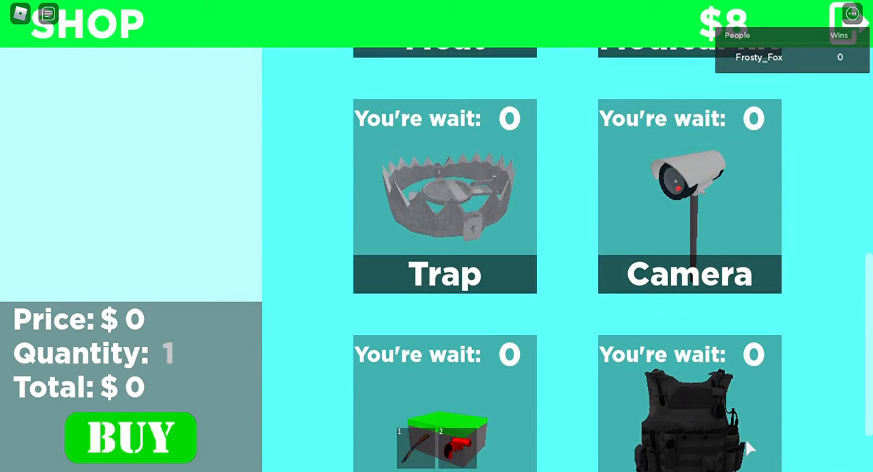
scroll(down, 3)
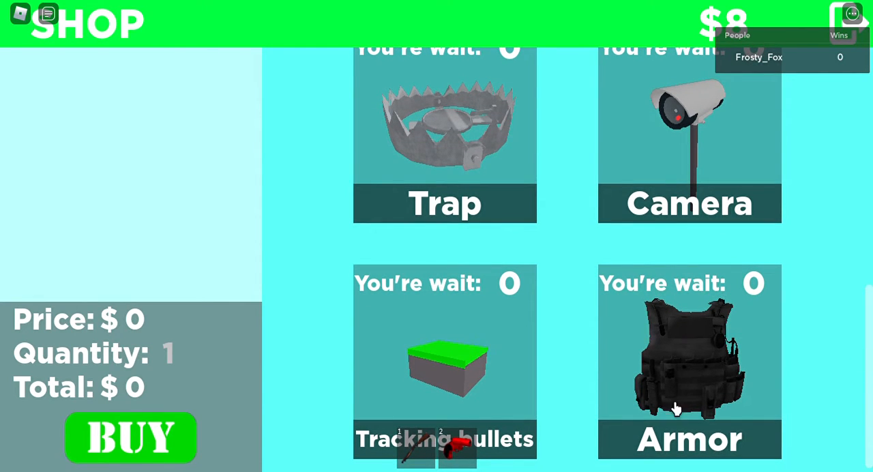
click(689, 362)
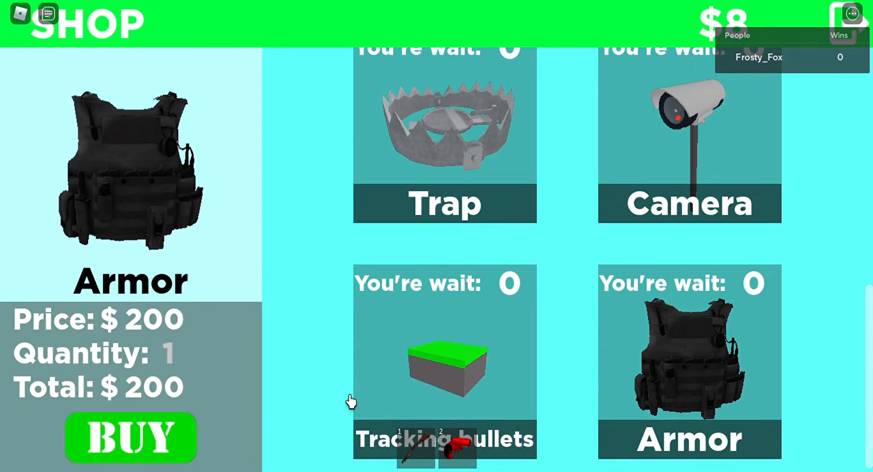
mouse_move(335, 400)
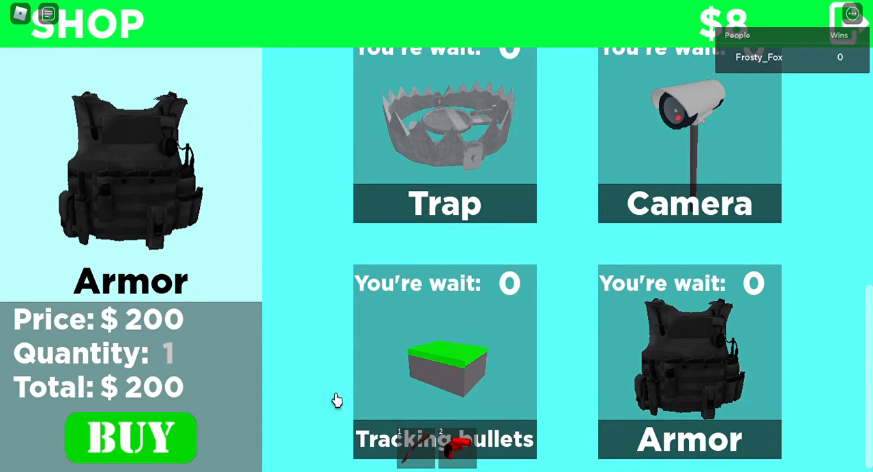
mouse_move(816, 266)
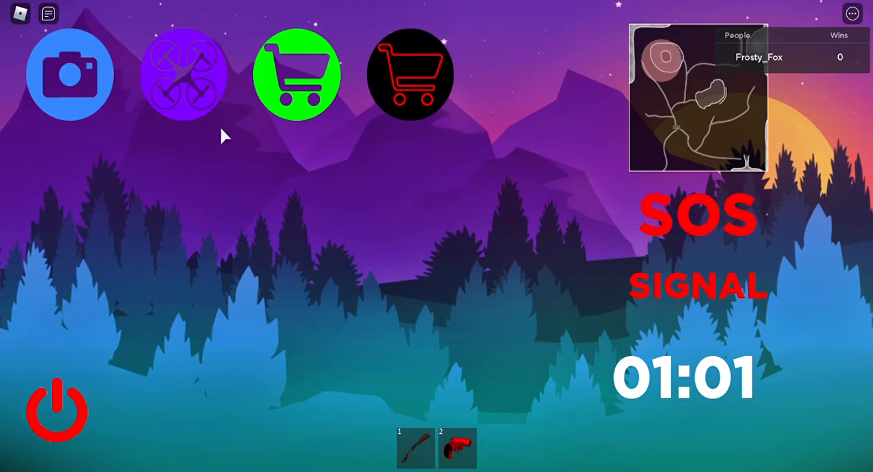
Step: Glance at the security camera feed, exit it and walk to the dark RV window
click(70, 74)
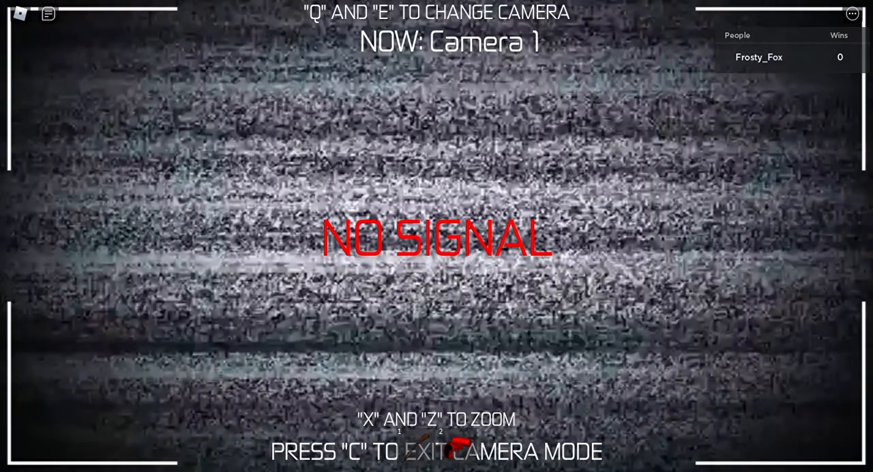
key(e)
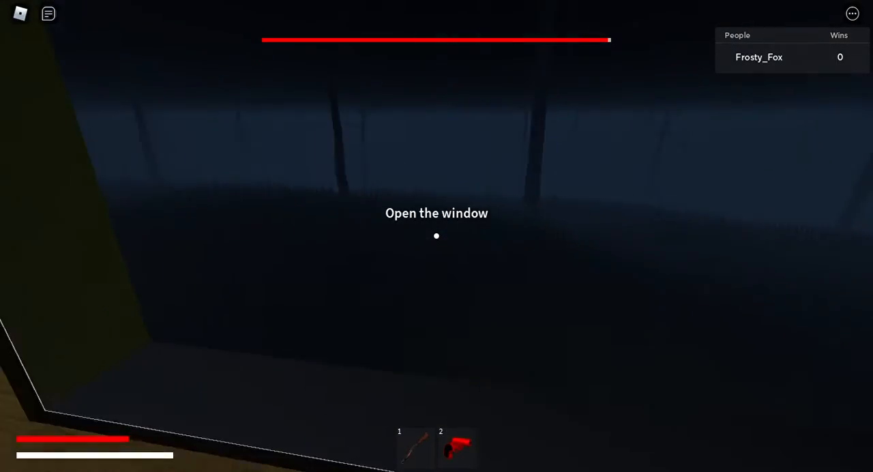
mouse_move(436, 239)
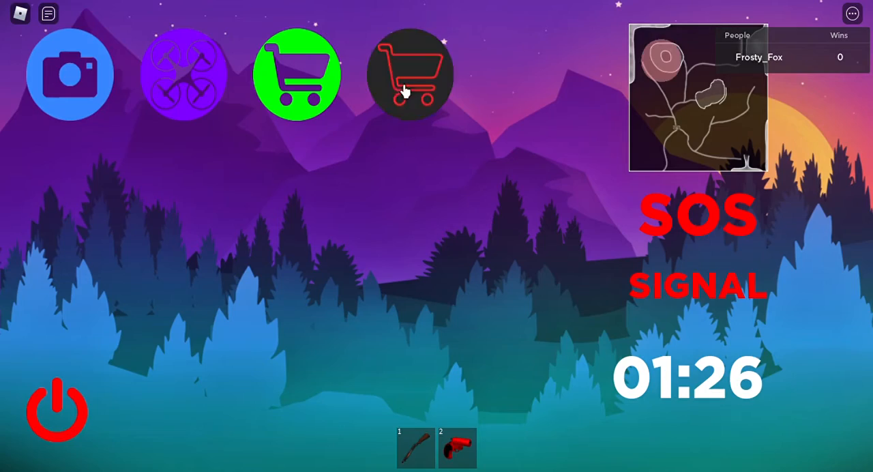
Step: View the Drone's R$ 150 price and remote-control description in the Premium Shop
click(409, 73)
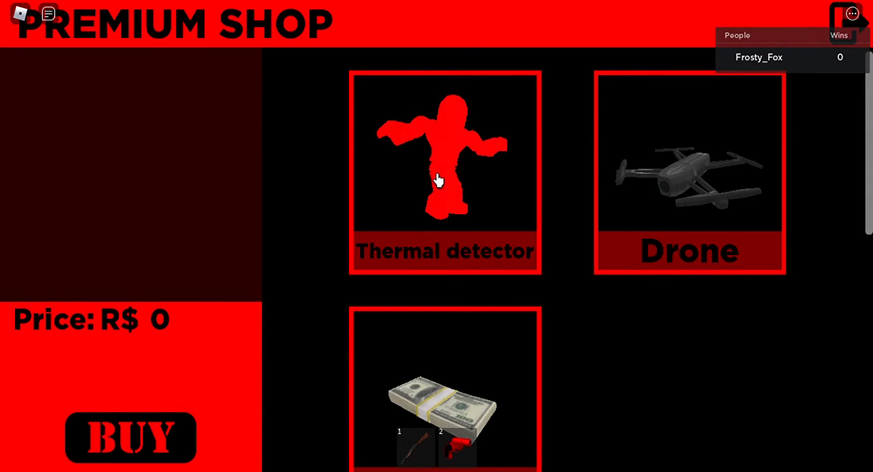
mouse_move(687, 258)
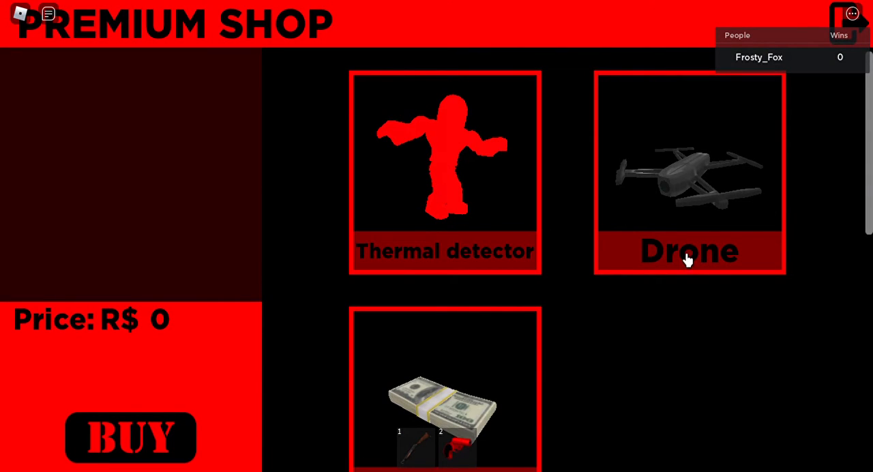
click(689, 172)
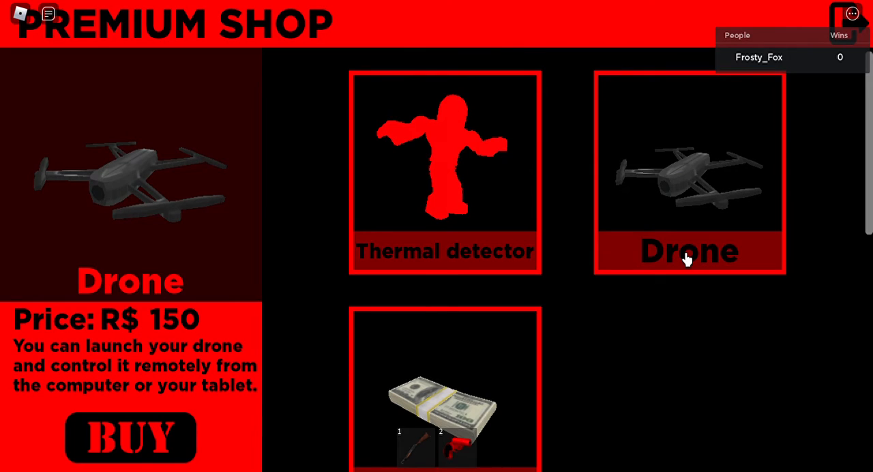
click(445, 173)
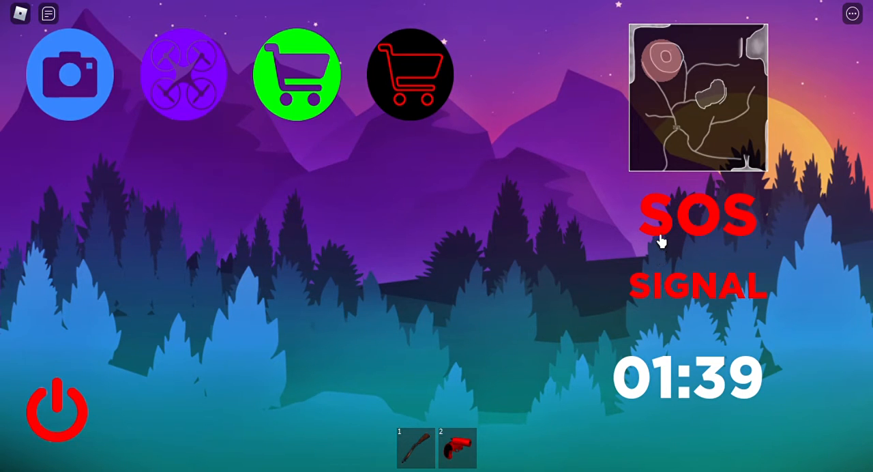
mouse_move(666, 150)
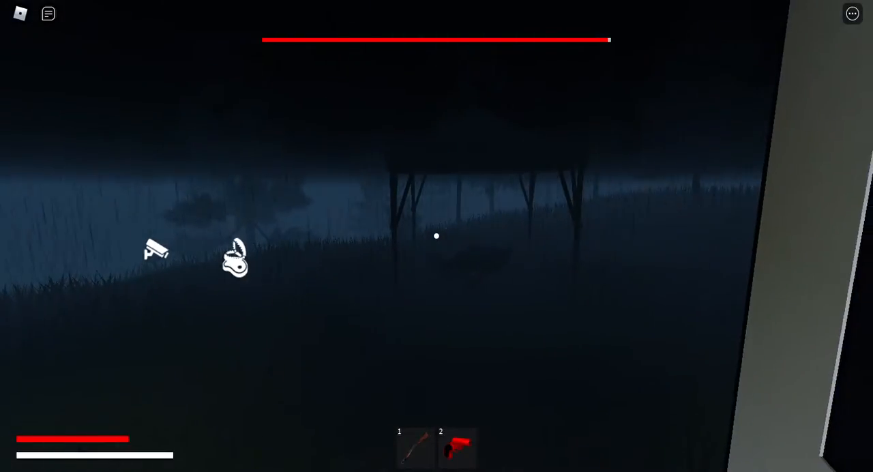
key(1)
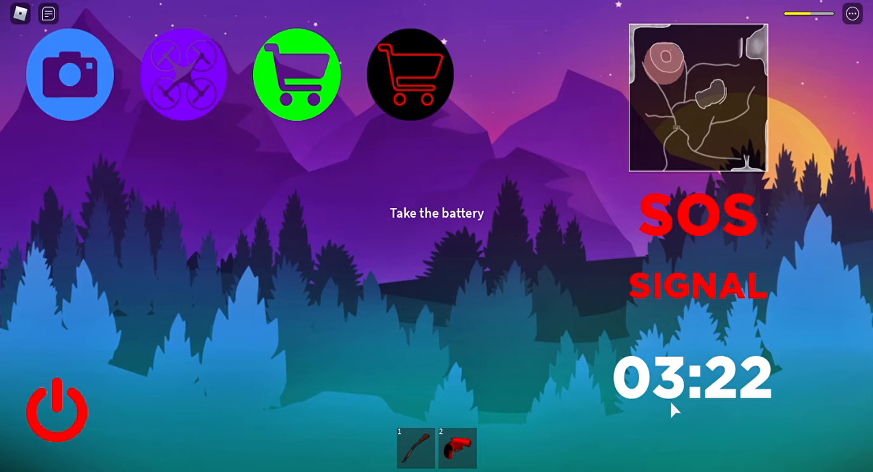
mouse_move(458, 418)
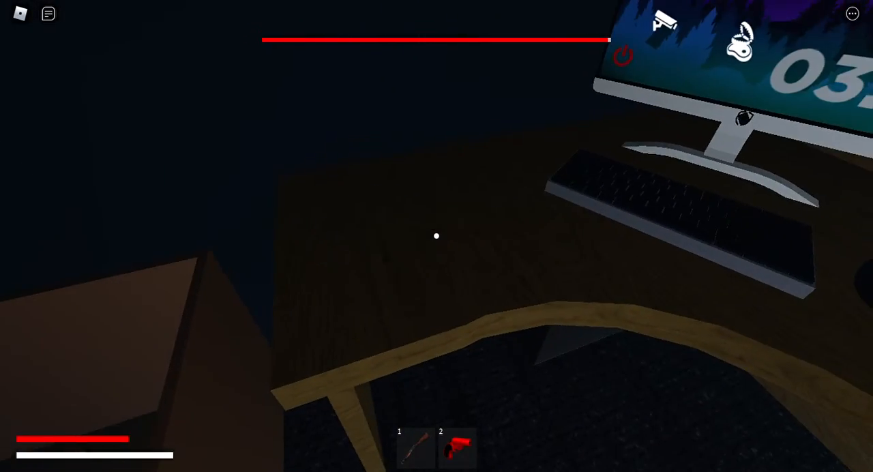
mouse_move(436, 236)
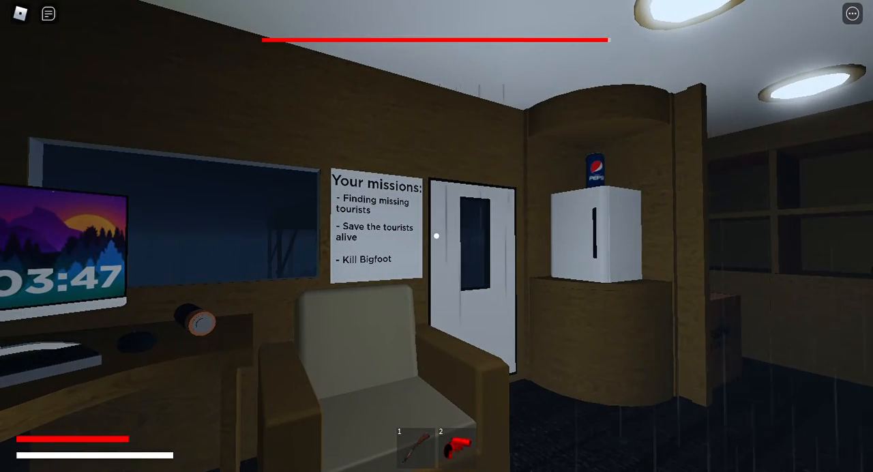
Step: Send chat messages about a chopper ("A CHOPER!") from inside the RV
click(48, 14)
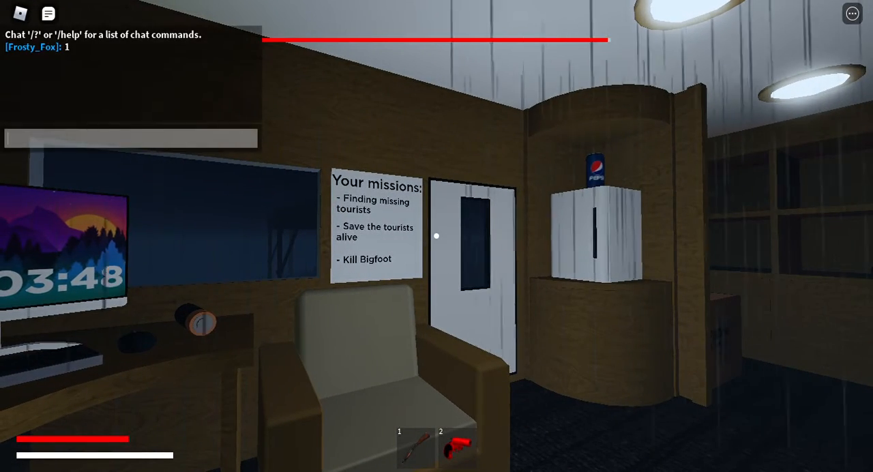
text(A CJ)
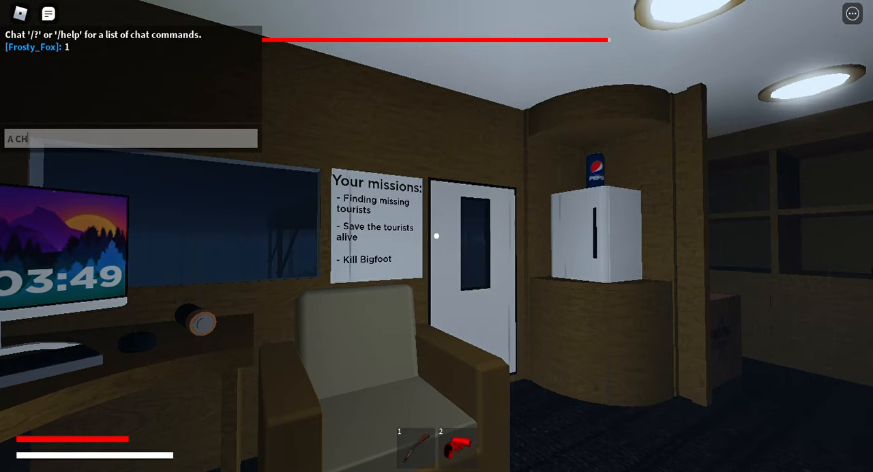
text(O)
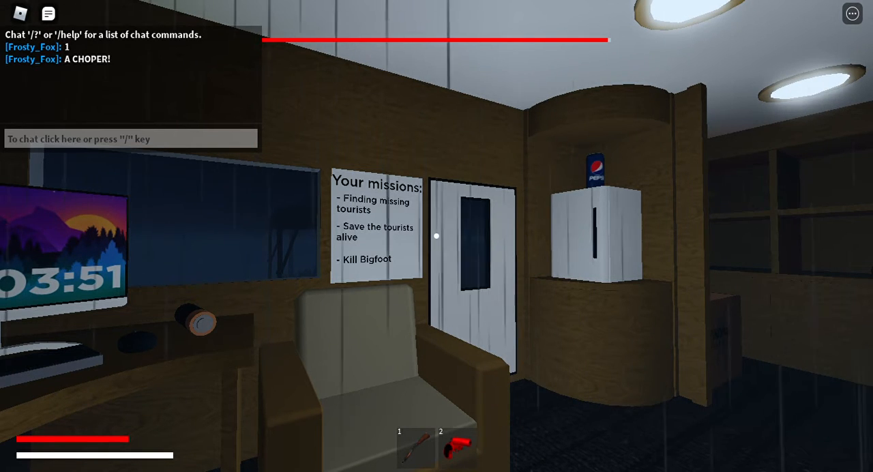
text(Oh I)
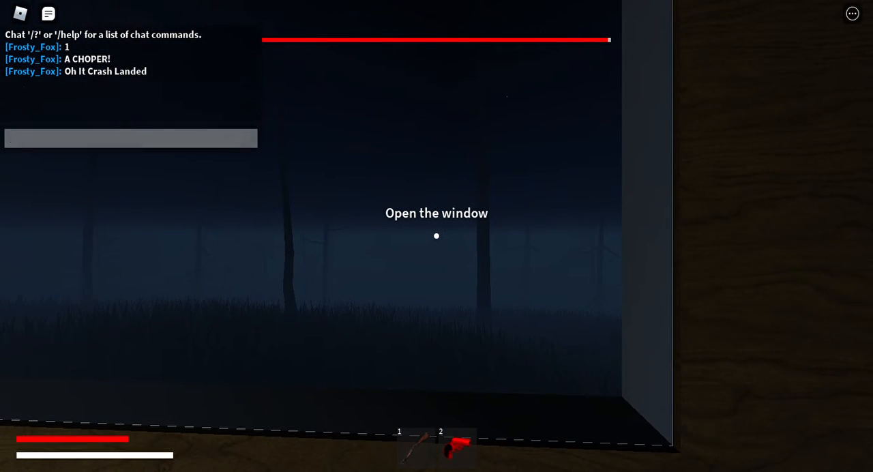
Step: Chat that it crash landed and that the trees vanish when the window closes
text(The Trees Disaper When)
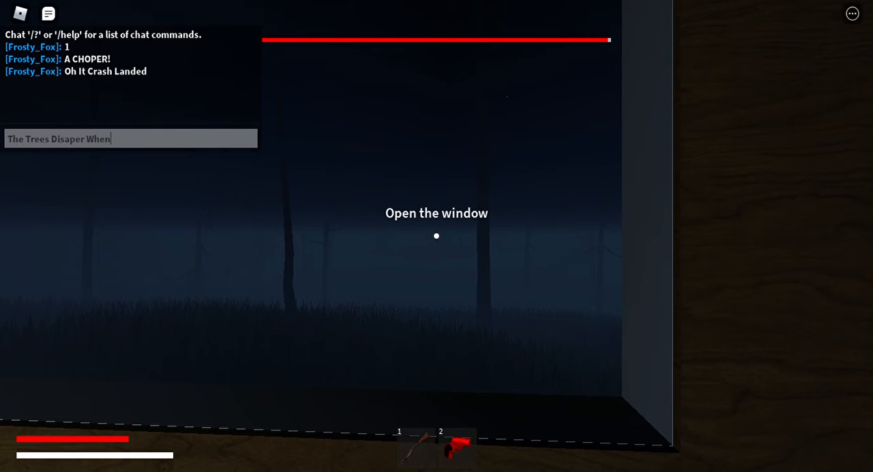
text(I Close)
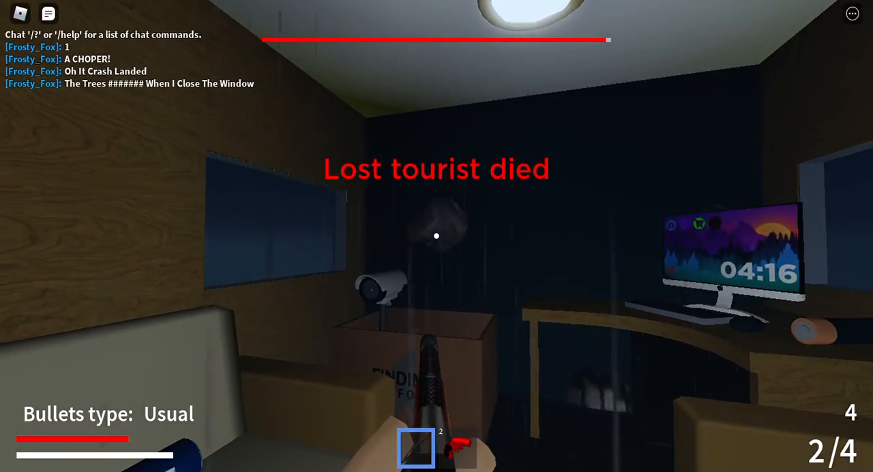
Step: Fire the gun inside the RV and scream a "BIGFOOT!" warning in chat
click(437, 236)
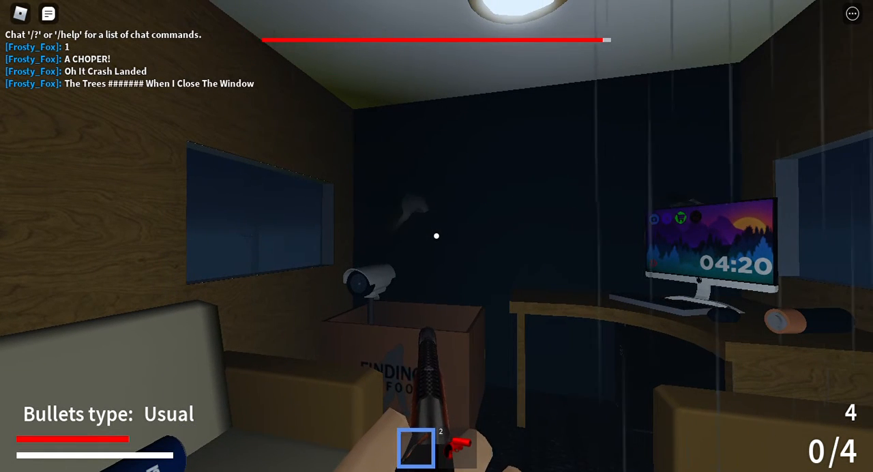
text(AHHHHHHHHHHHHHHHHH! B)
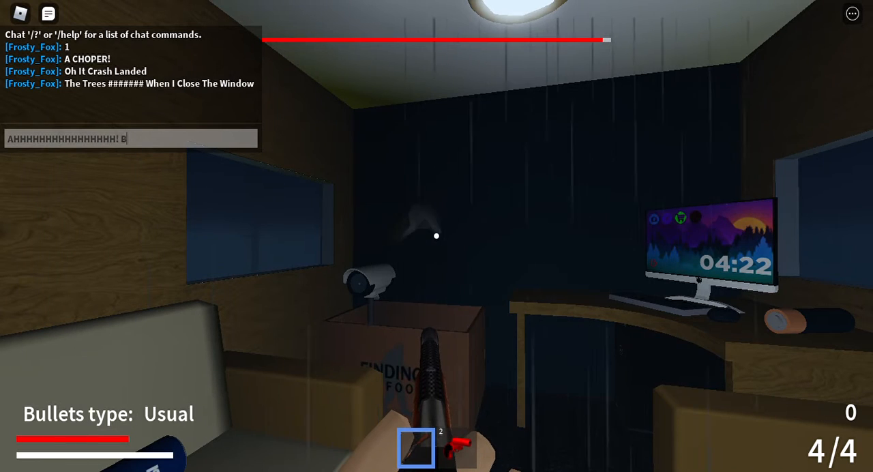
text(IGFOOT)
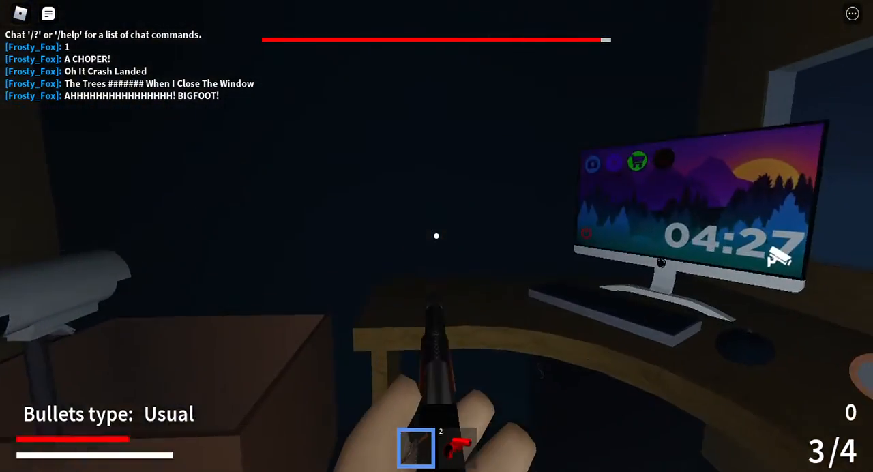
click(437, 235)
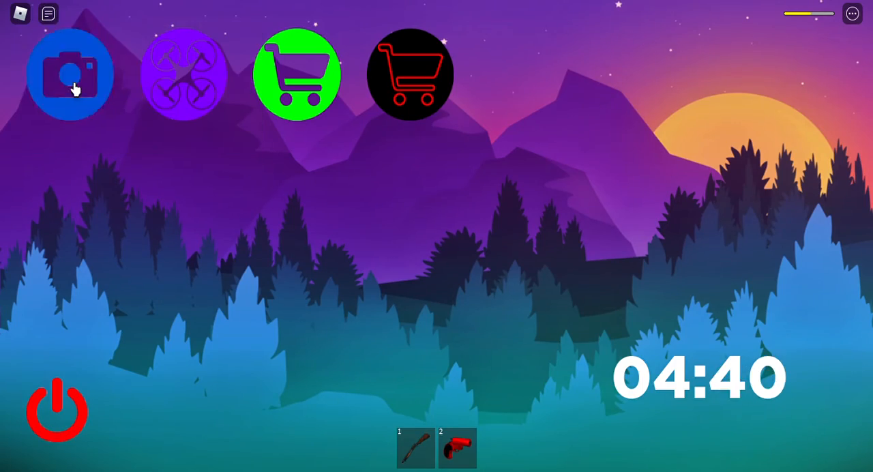
Step: Select the camera app icon on the RV computer's home screen
click(71, 74)
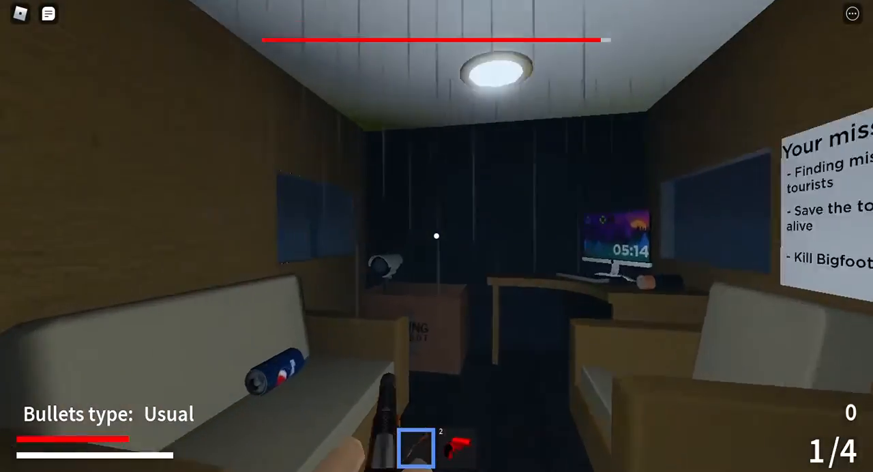
mouse_move(436, 236)
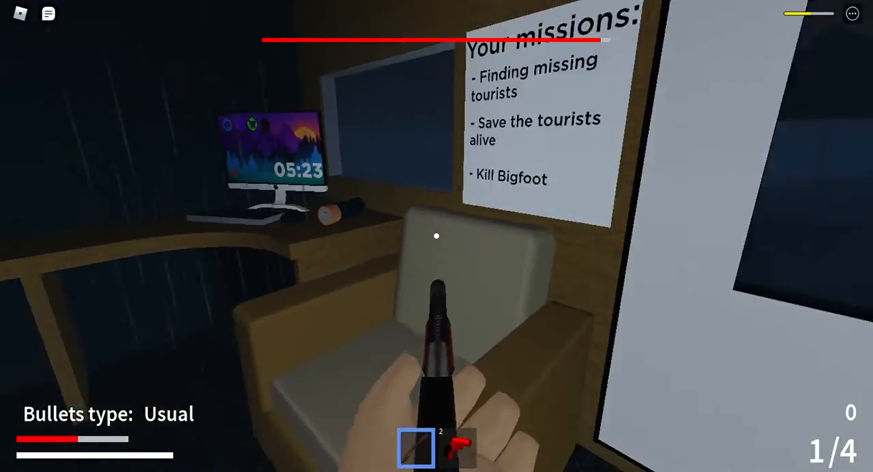
mouse_move(436, 236)
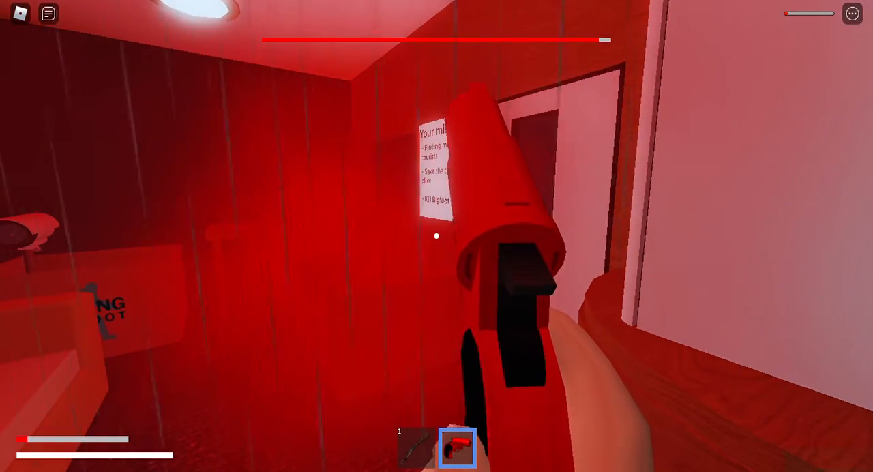
mouse_move(437, 235)
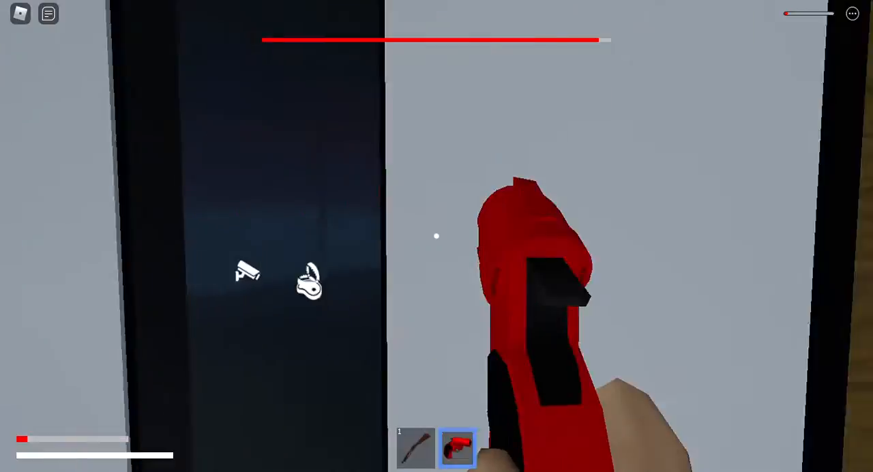
mouse_move(436, 236)
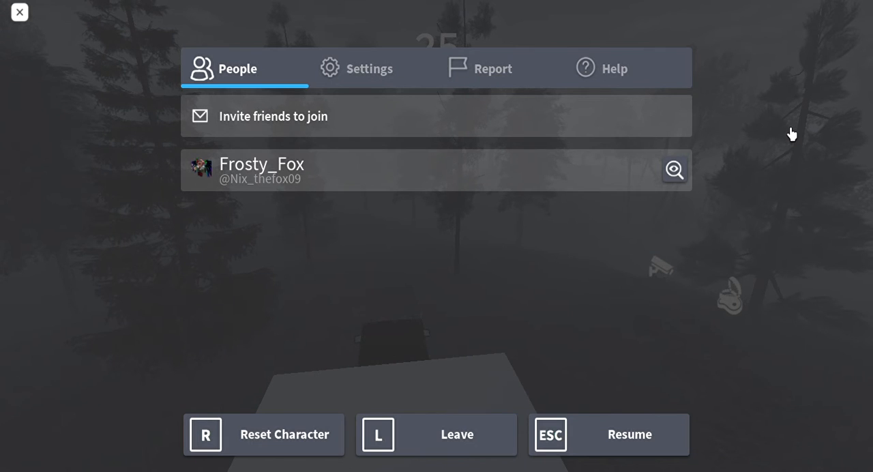
mouse_move(788, 133)
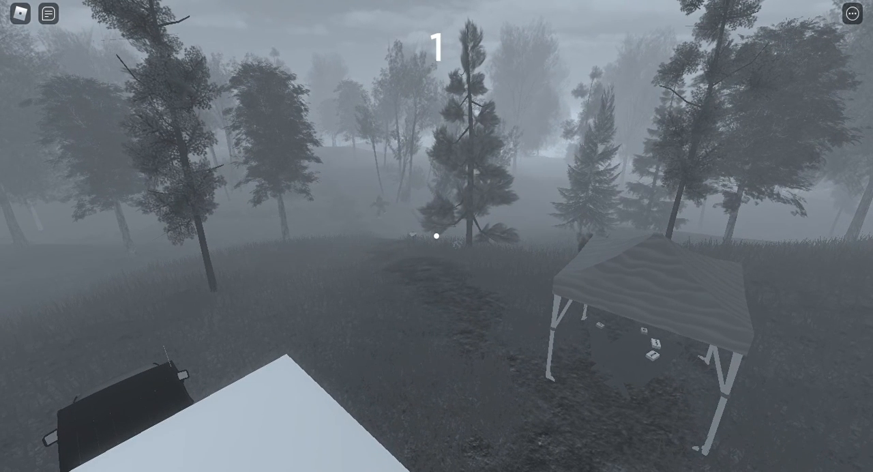
Step: Reopen the Roblox pause menu over the foggy forest camp with Escape
key(Escape)
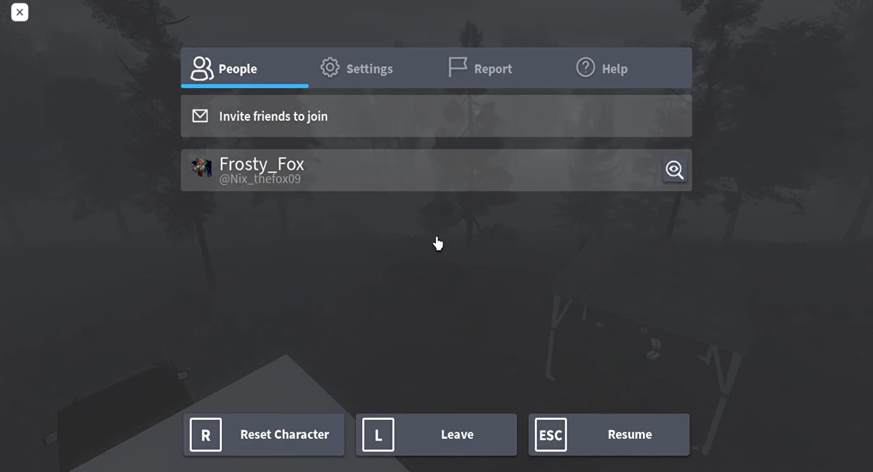